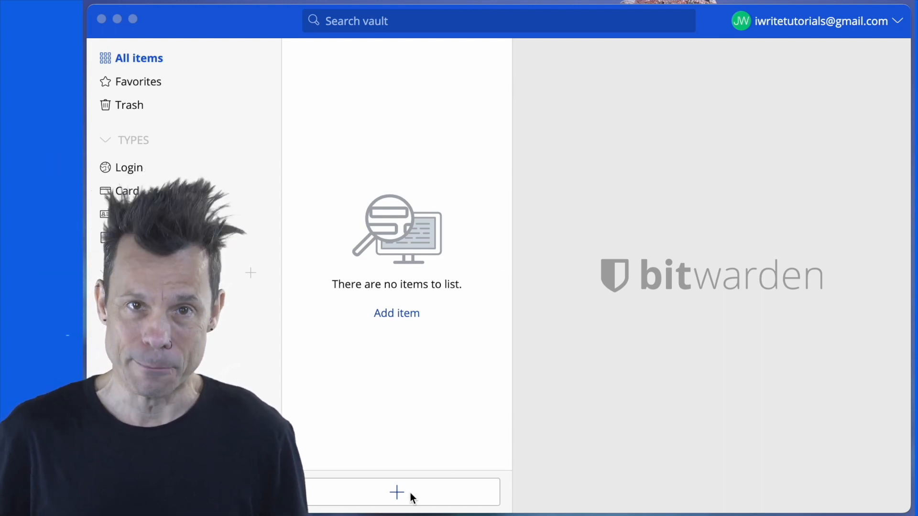
- Begin a new login item in the empty vault
click(396, 492)
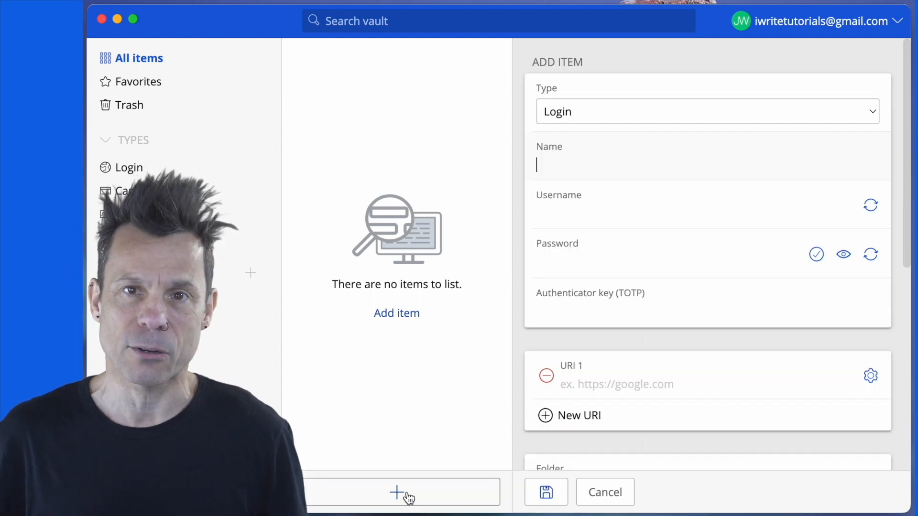
mouse_move(870, 254)
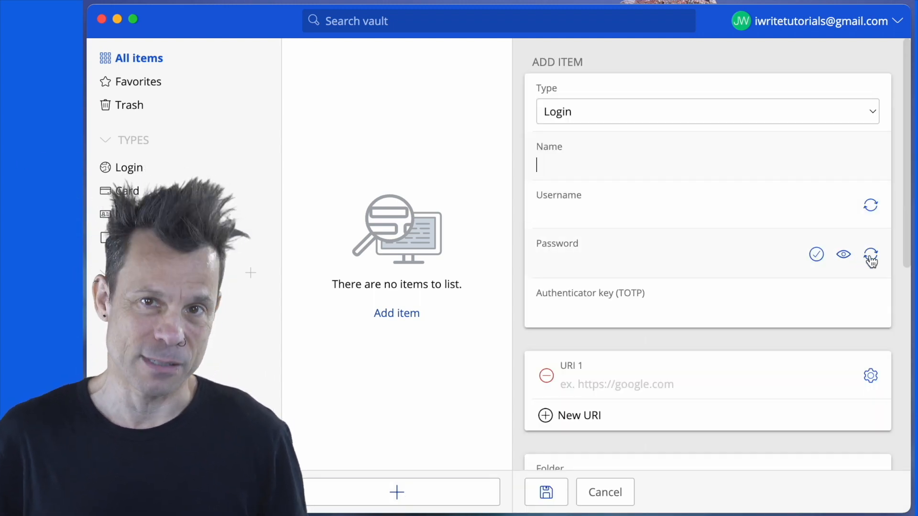
- Generate a three-word capitalized passphrase including a number and apply it as the password
click(870, 254)
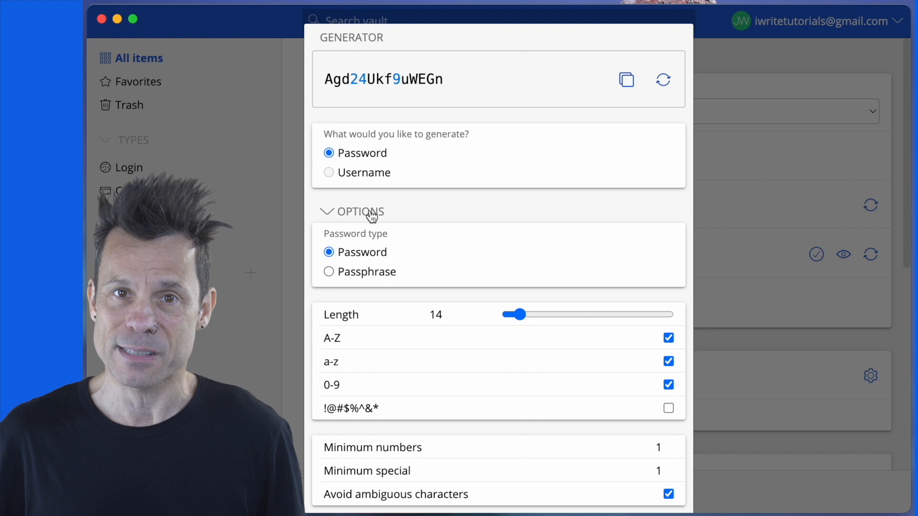
click(328, 271)
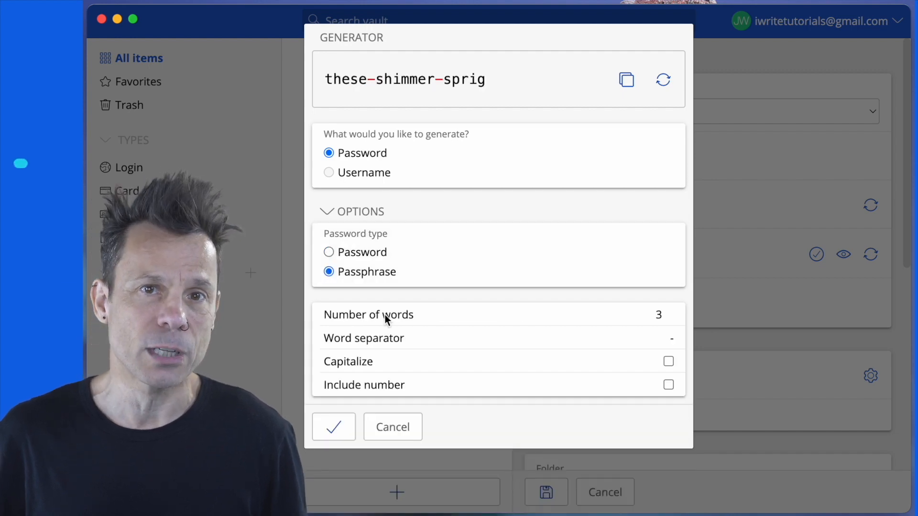
click(668, 362)
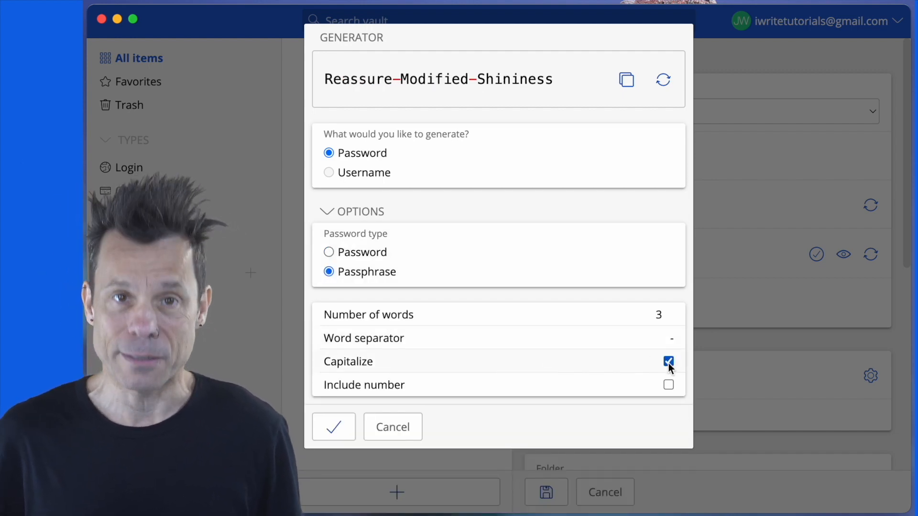
click(668, 384)
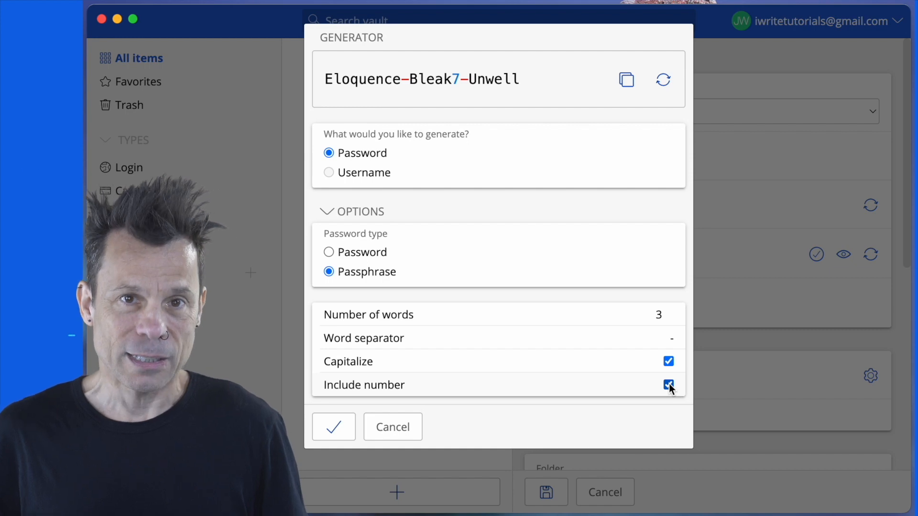
click(333, 427)
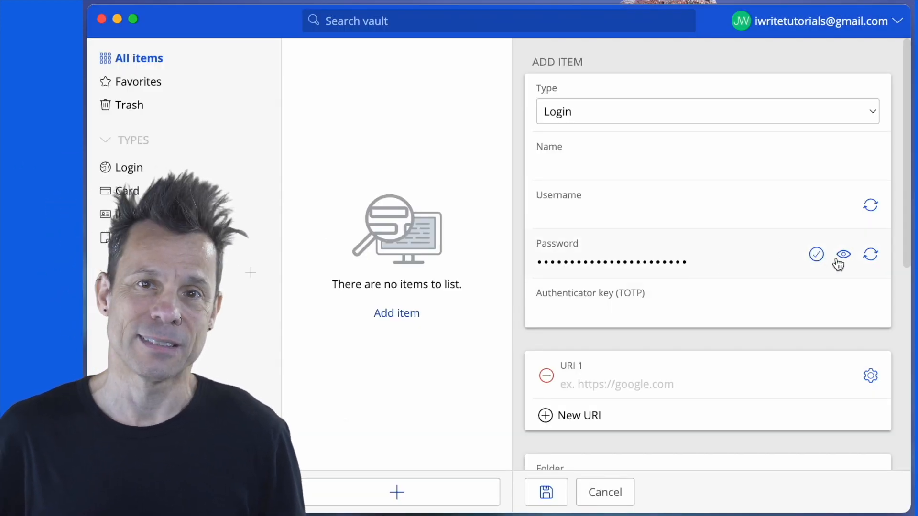
click(842, 254)
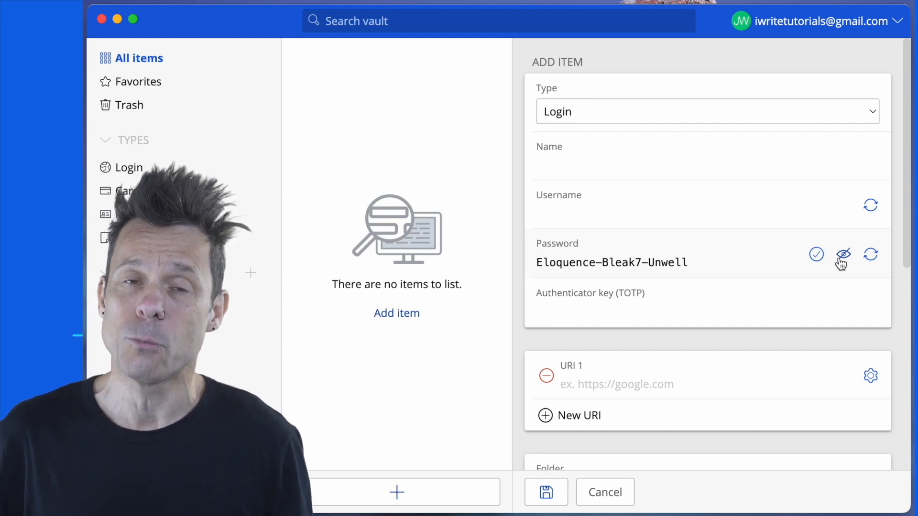